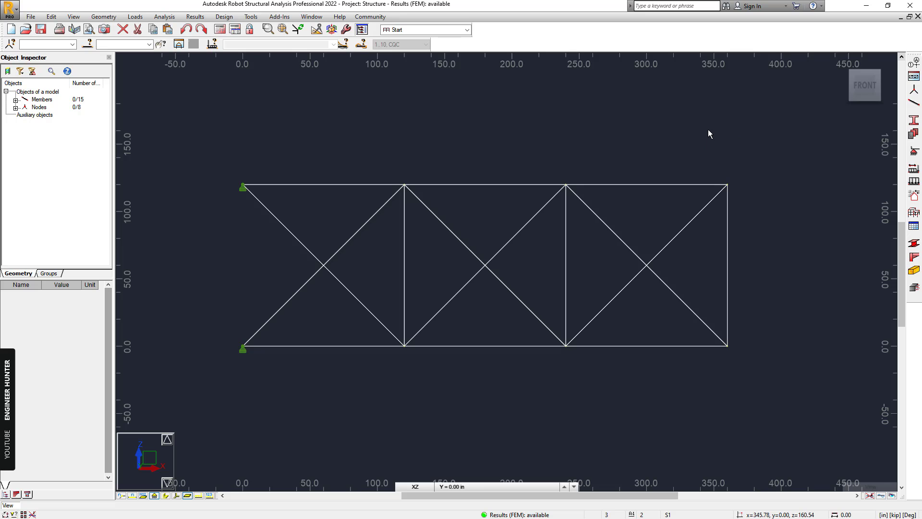
pyautogui.moveTo(557, 149)
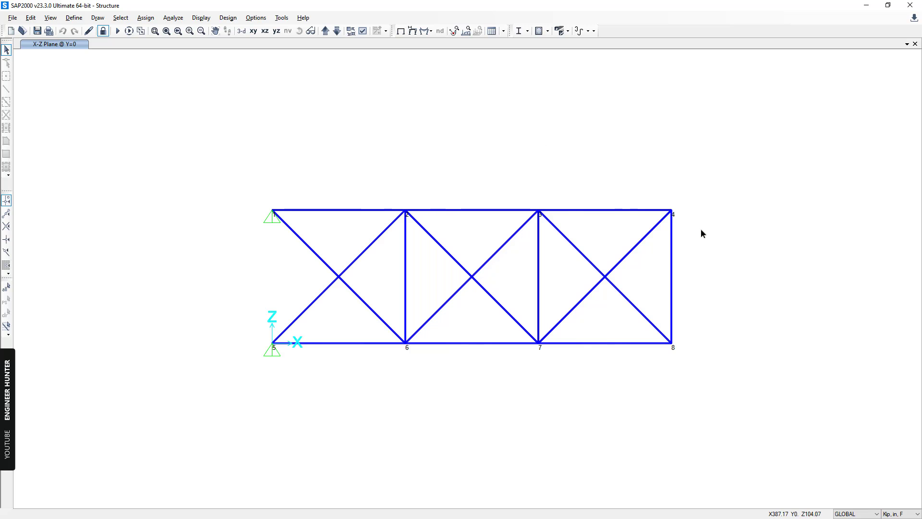
pyautogui.moveTo(518, 183)
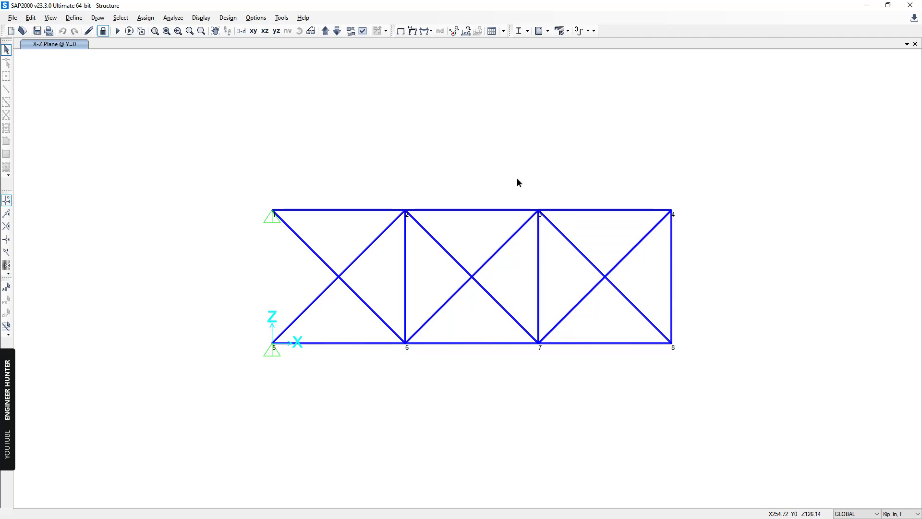
# Switch to SAP2000's X-Z plane truss model and open its Display menu
pyautogui.click(200, 17)
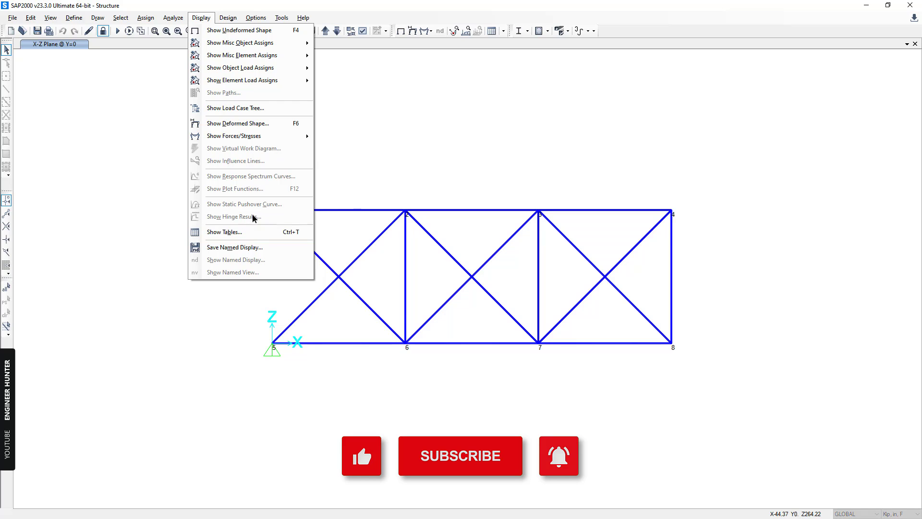
# Show only the Structure Output > Modal Information > Modal Periods And Frequencies table
pyautogui.click(224, 231)
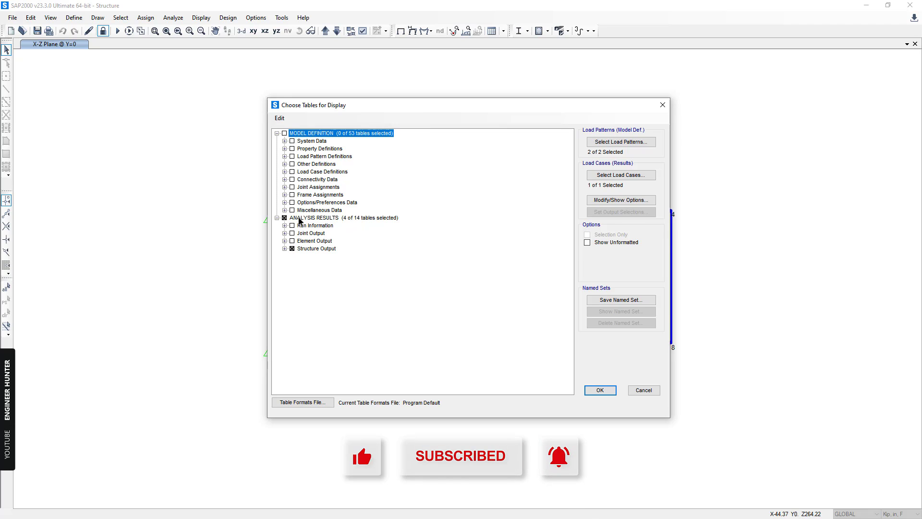
pyautogui.click(291, 217)
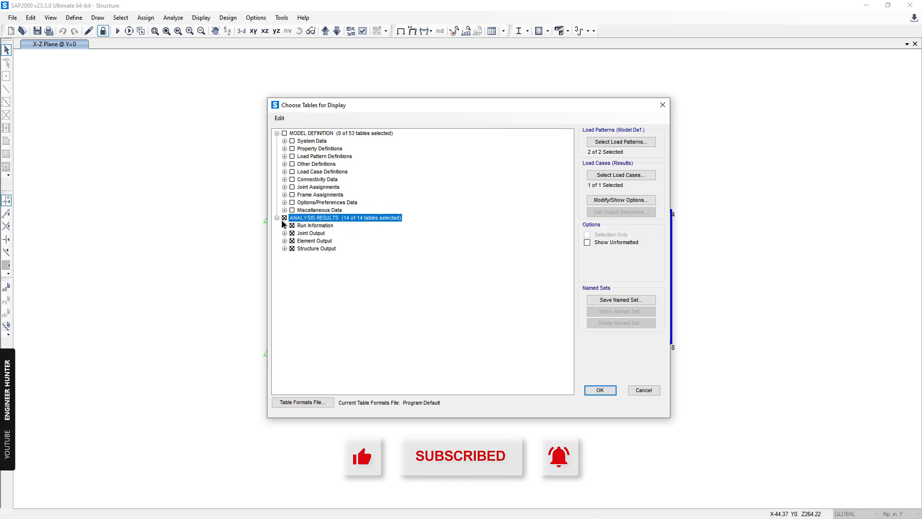
pyautogui.click(283, 218)
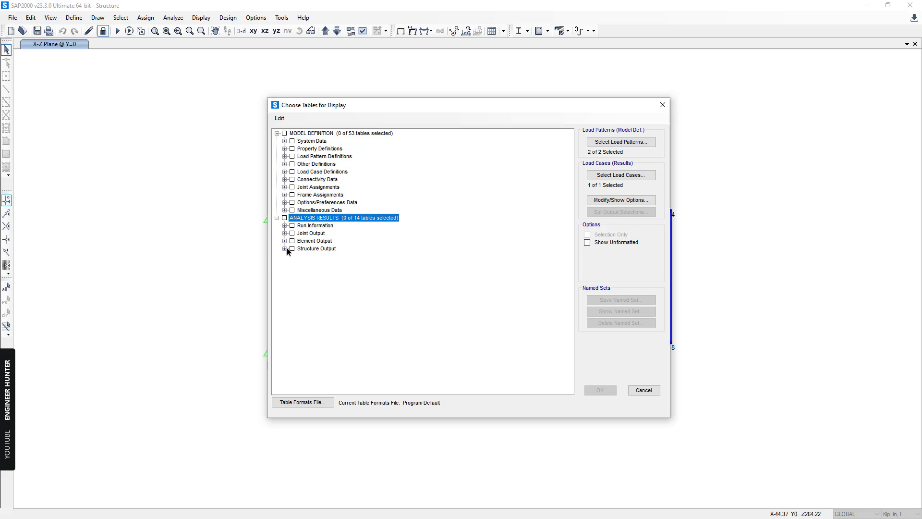
pyautogui.click(285, 248)
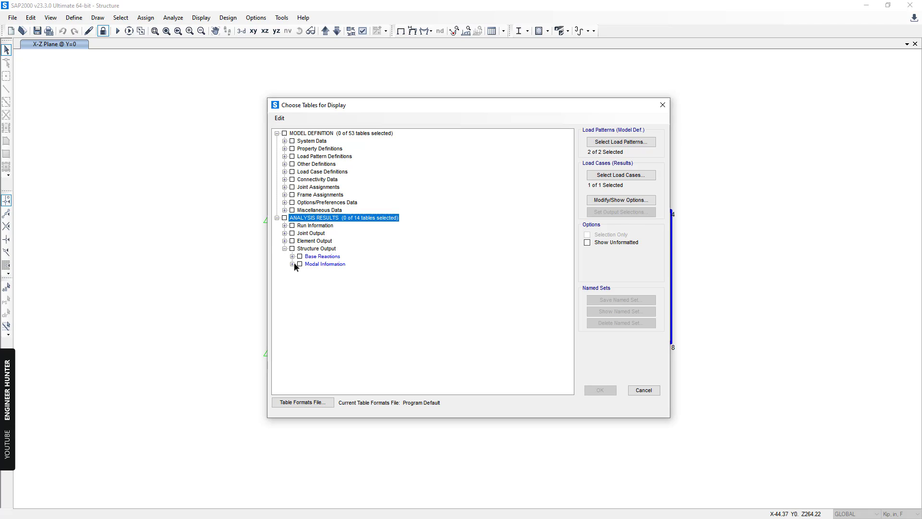
pyautogui.click(292, 264)
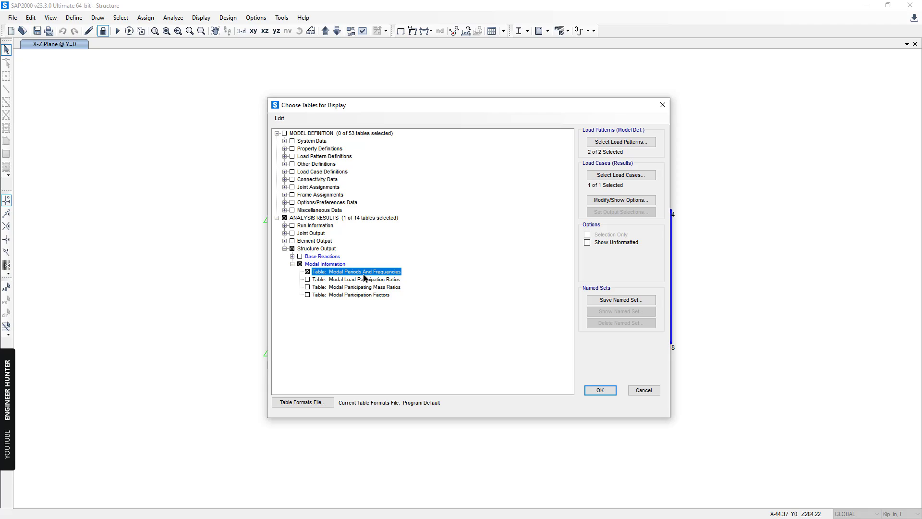
pyautogui.moveTo(388, 276)
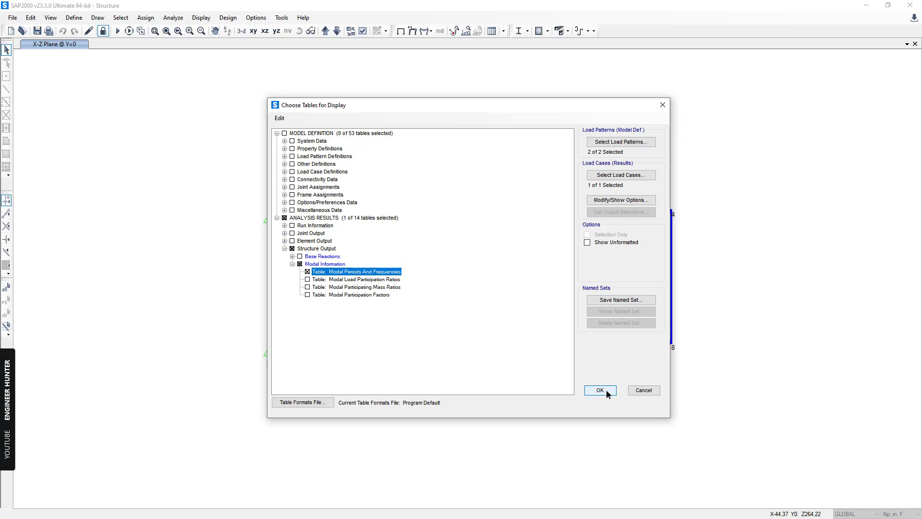
pyautogui.click(599, 390)
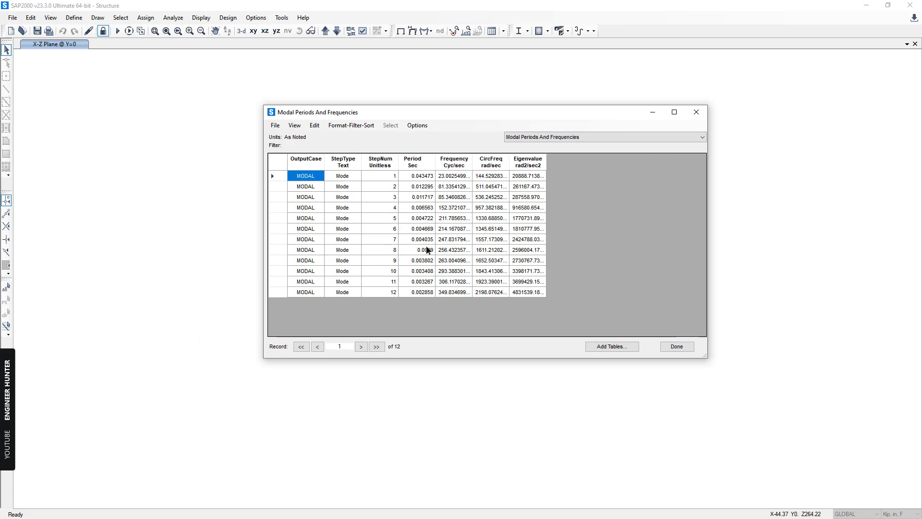
pyautogui.click(418, 175)
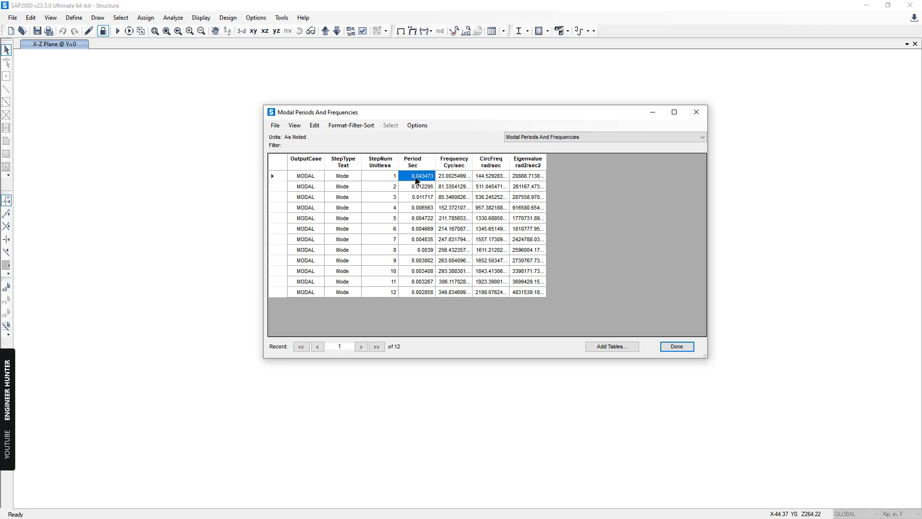
pyautogui.click(453, 176)
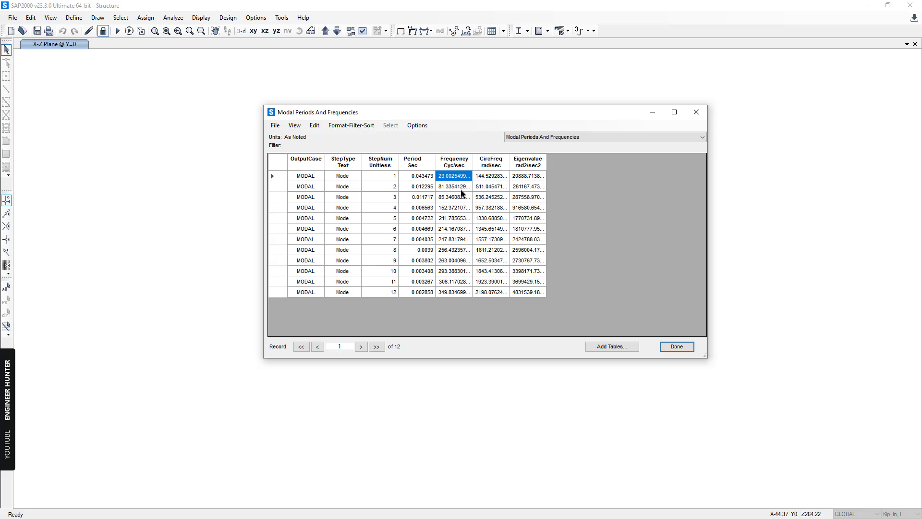
pyautogui.moveTo(576, 262)
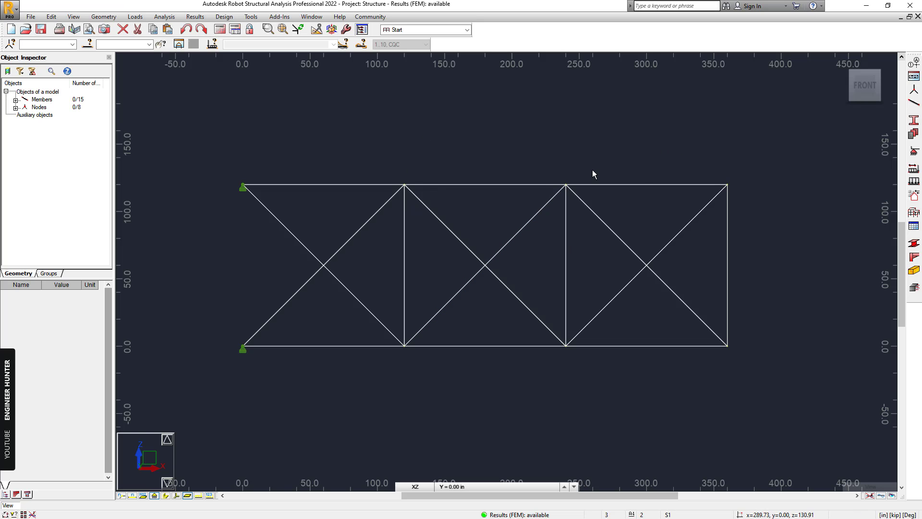
pyautogui.moveTo(830, 140)
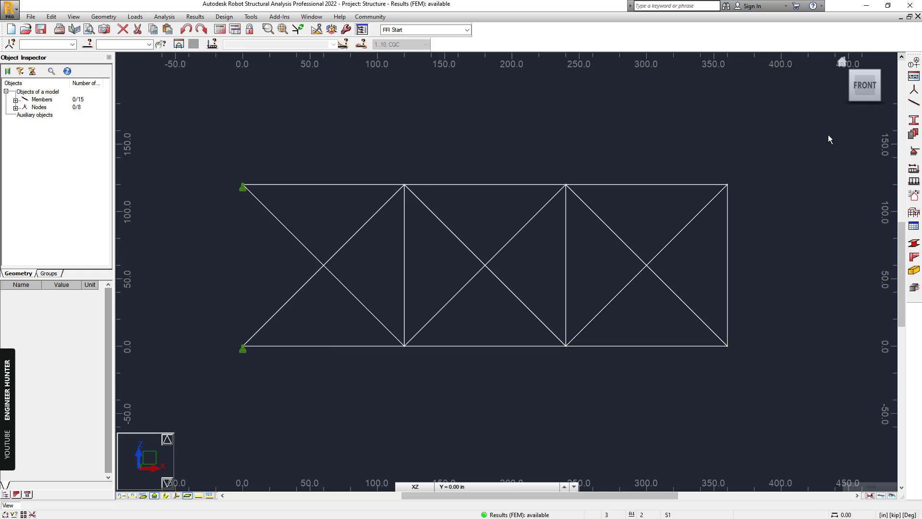
# Enter Ax = 0.111 in² for section S1 and close the section definition
pyautogui.moveTo(231, 162); pyautogui.dragTo(763, 369)
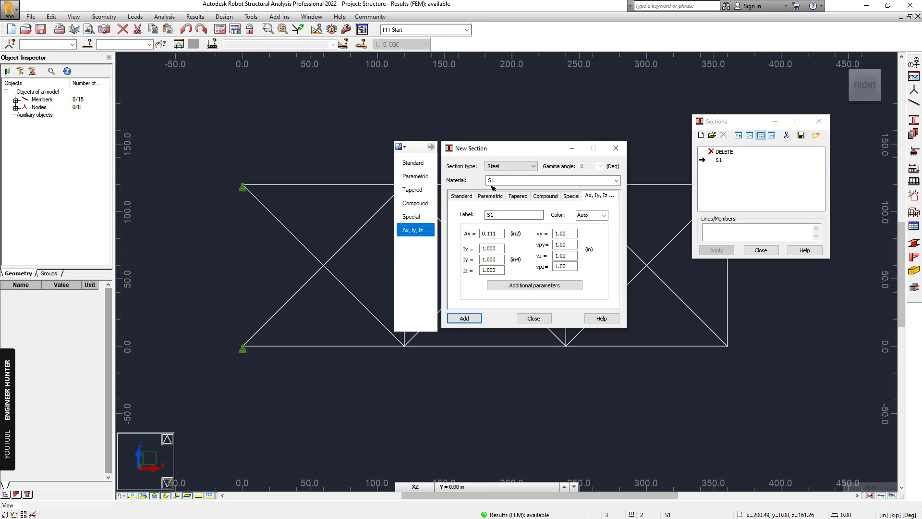
pyautogui.click(490, 233)
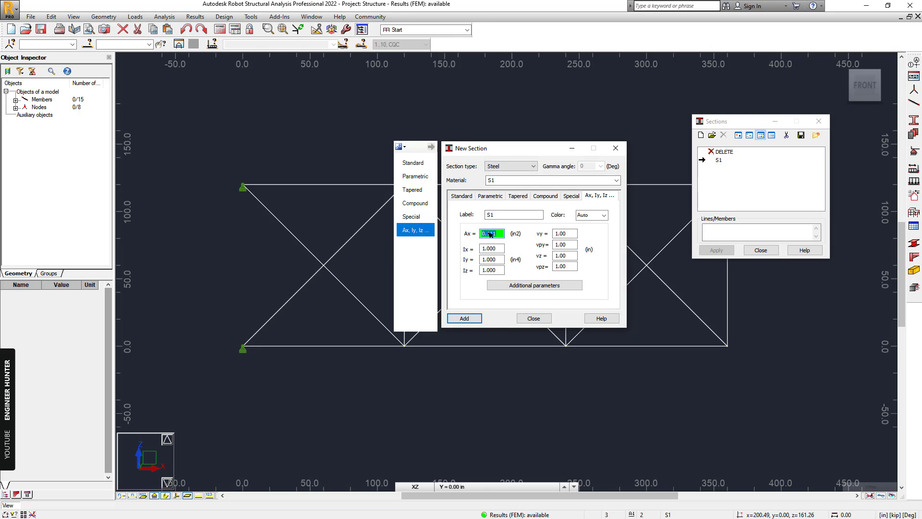
pyautogui.write('0.111')
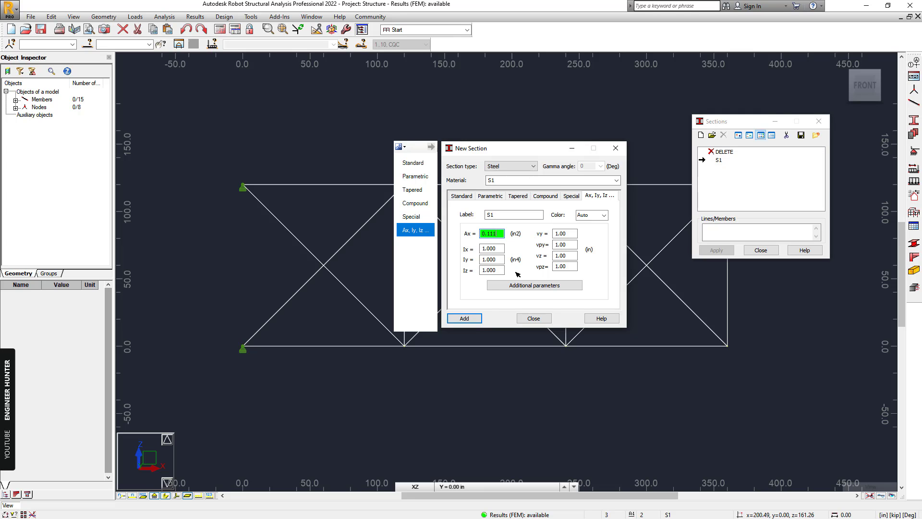
pyautogui.click(533, 318)
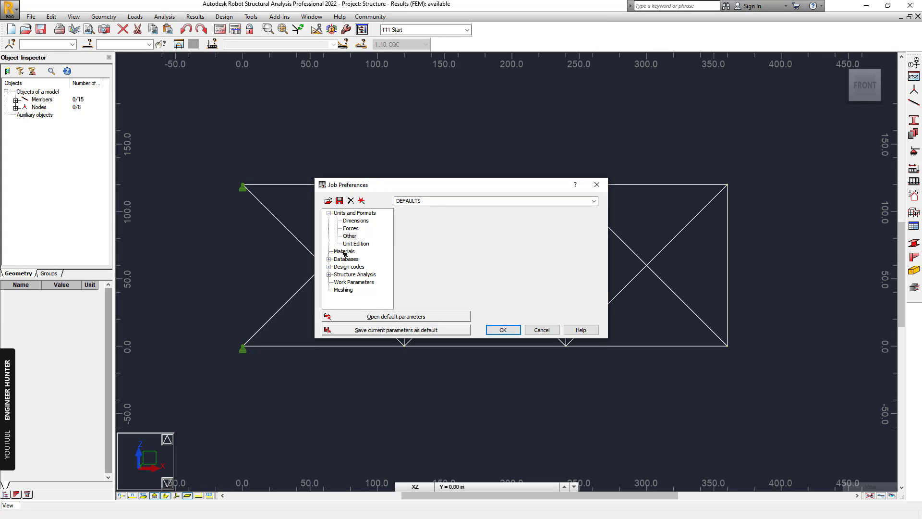
# Change steel material S1's Young modulus E to 10000 ksi in Job Preferences
pyautogui.click(344, 251)
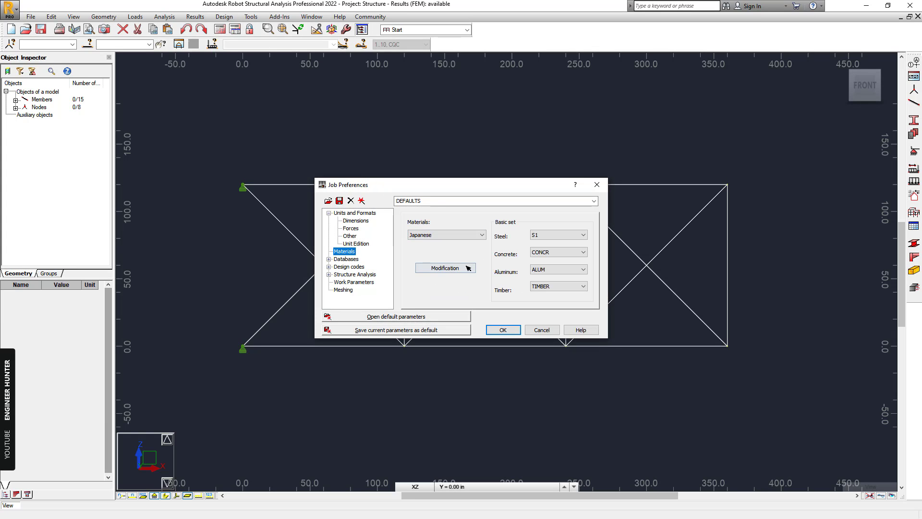
pyautogui.click(445, 267)
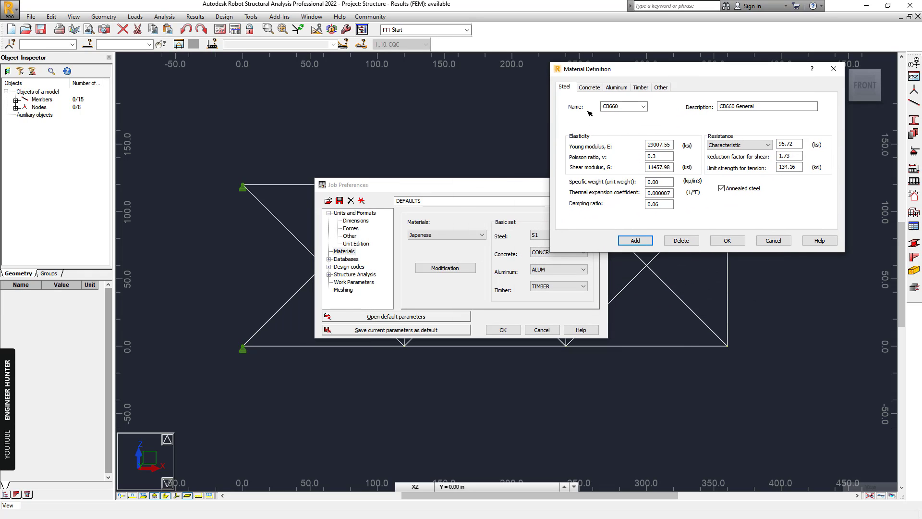
pyautogui.moveTo(533, 234)
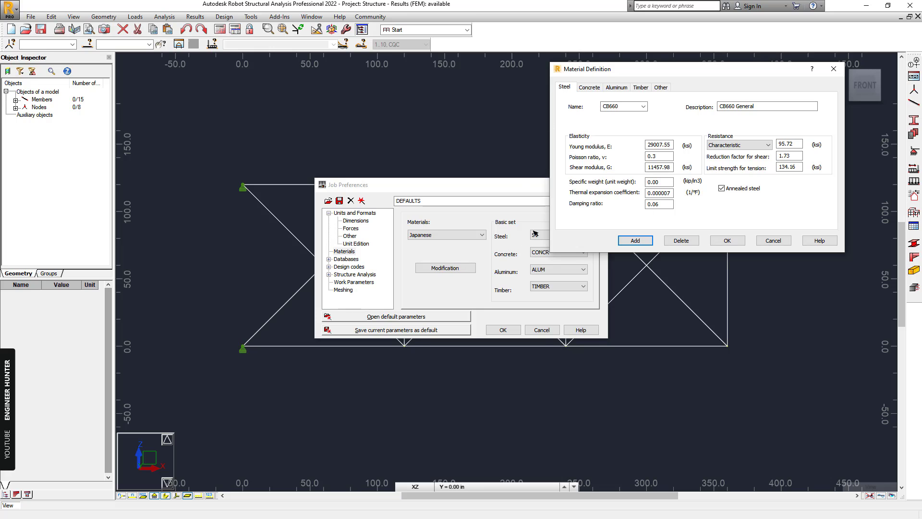
pyautogui.click(642, 106)
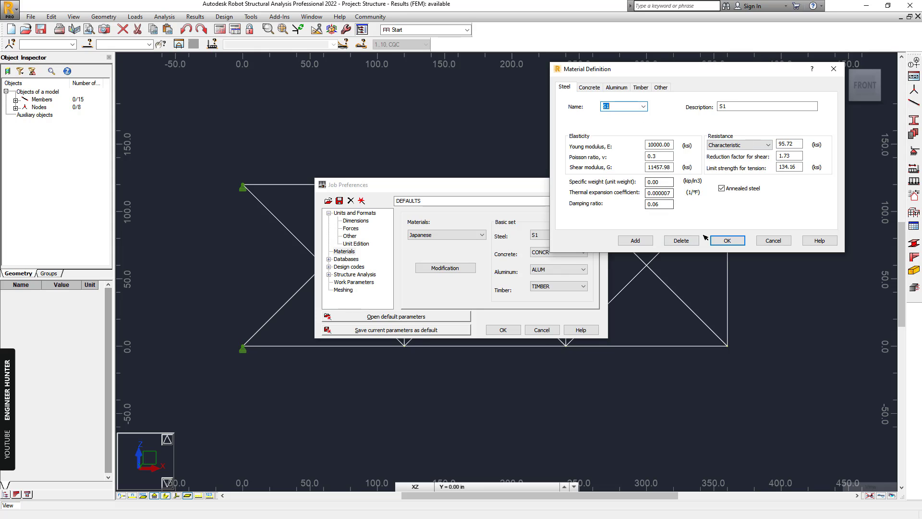
pyautogui.click(726, 240)
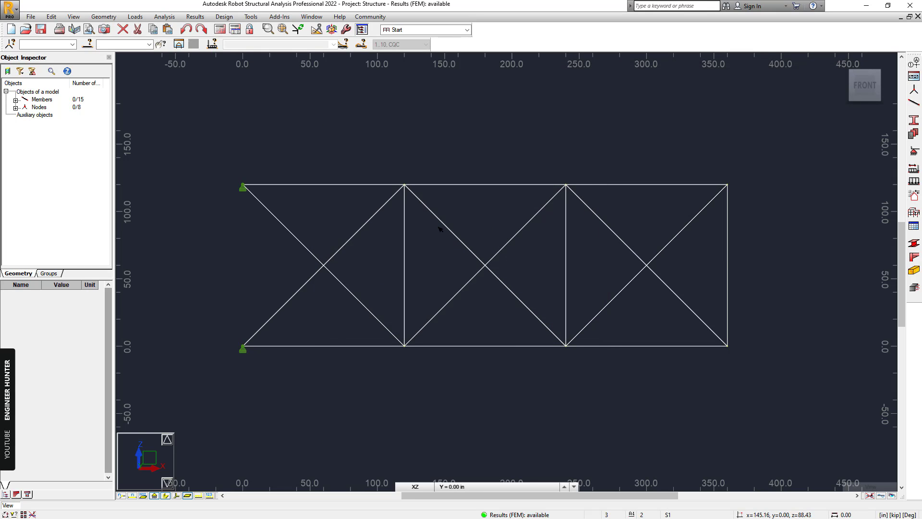
pyautogui.moveTo(438, 230)
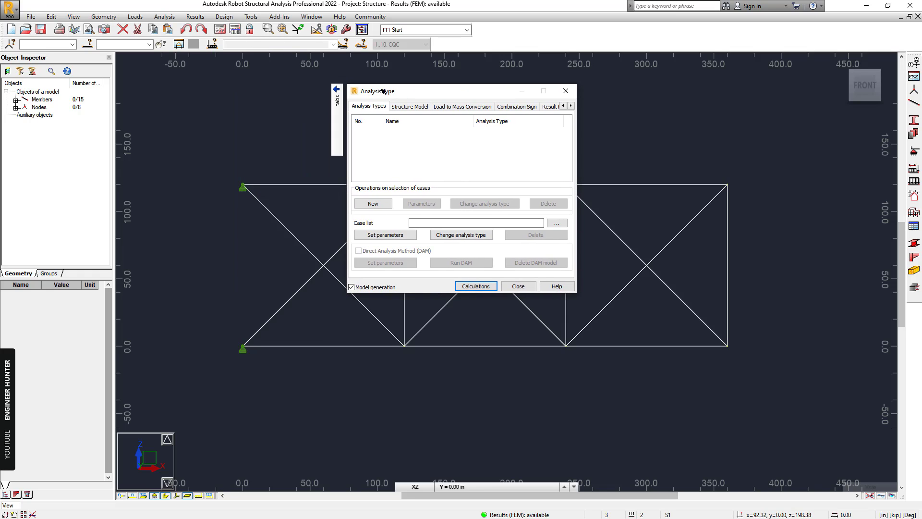
pyautogui.moveTo(396, 91)
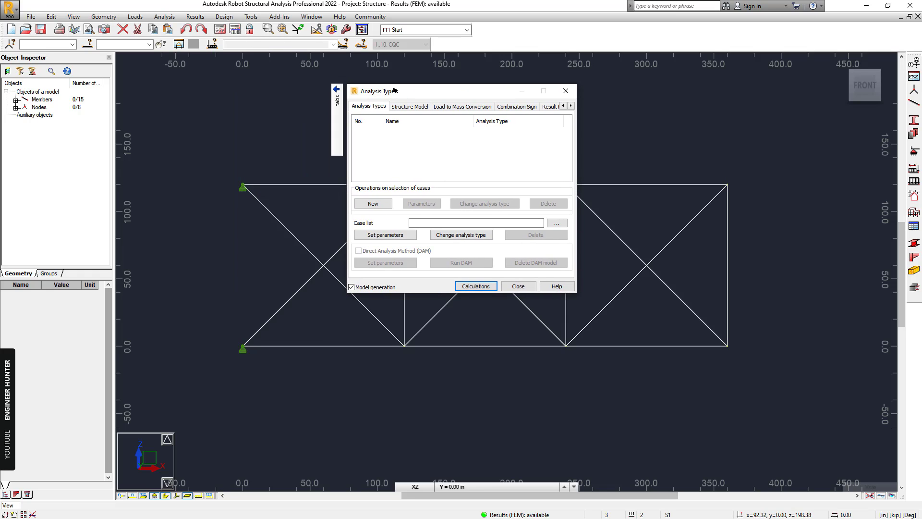
# Create a new Modal analysis case and bring up its parameters
pyautogui.click(372, 204)
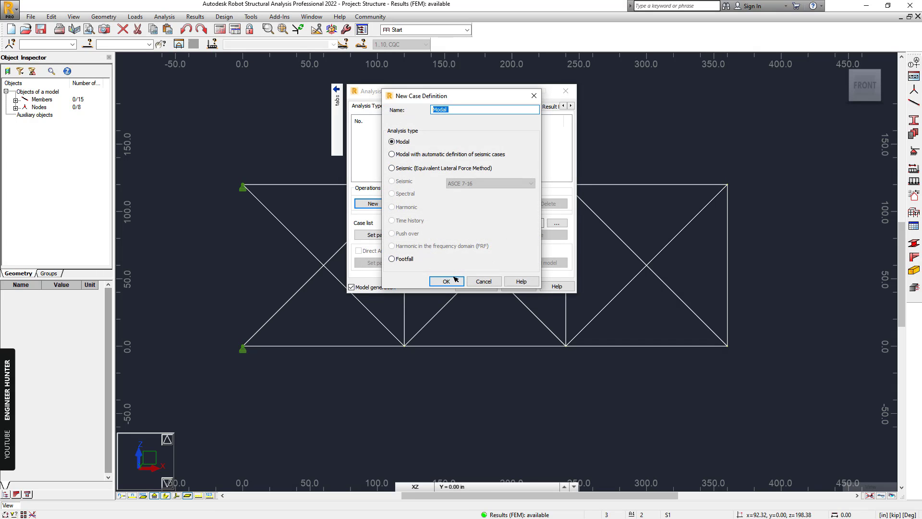
pyautogui.click(445, 280)
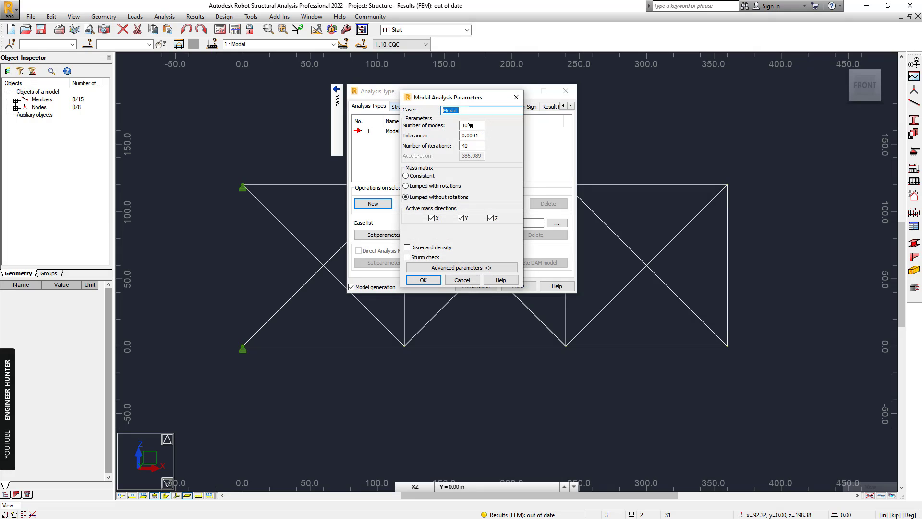
# Set 12 modes, untick the Y mass direction, and confirm the modal parameters
pyautogui.click(470, 125)
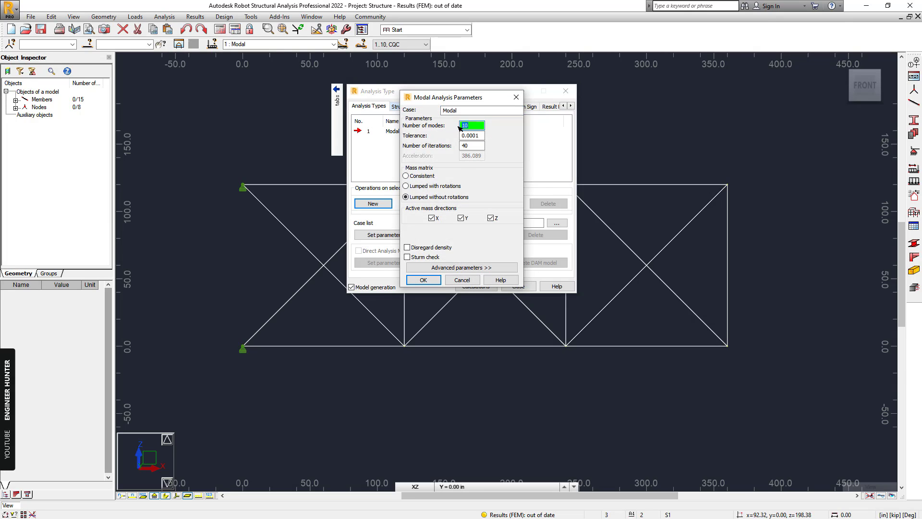
pyautogui.click(405, 197)
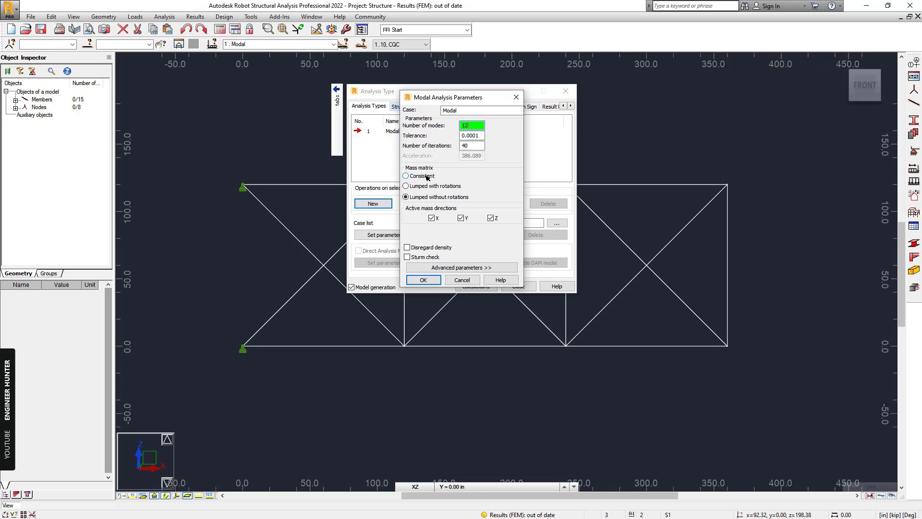
pyautogui.click(406, 197)
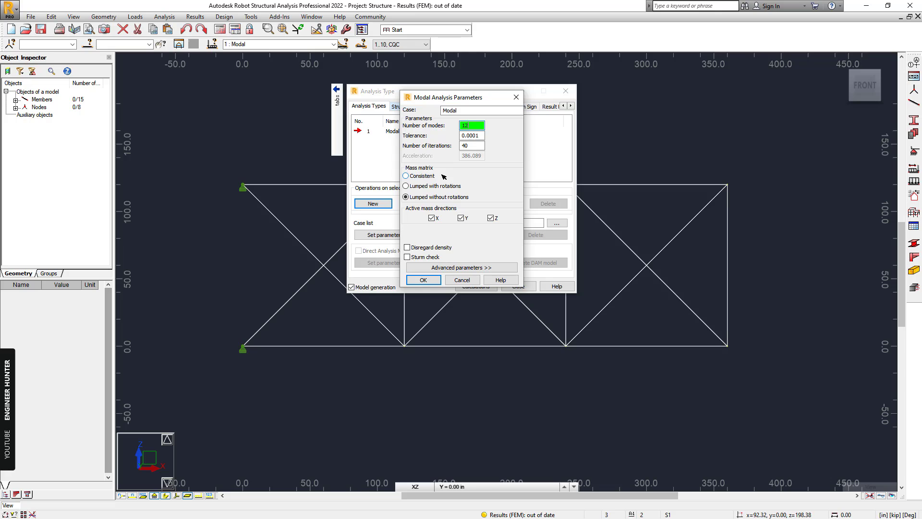
pyautogui.click(405, 197)
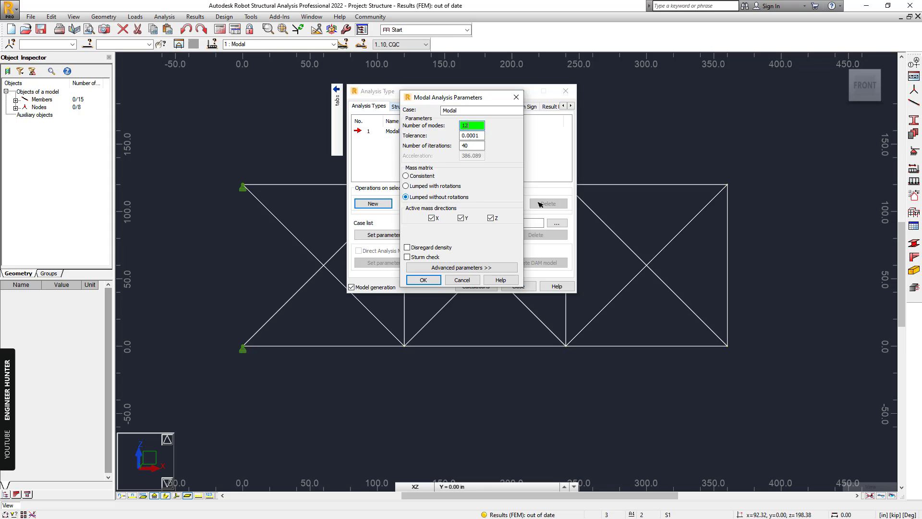
pyautogui.moveTo(220, 191)
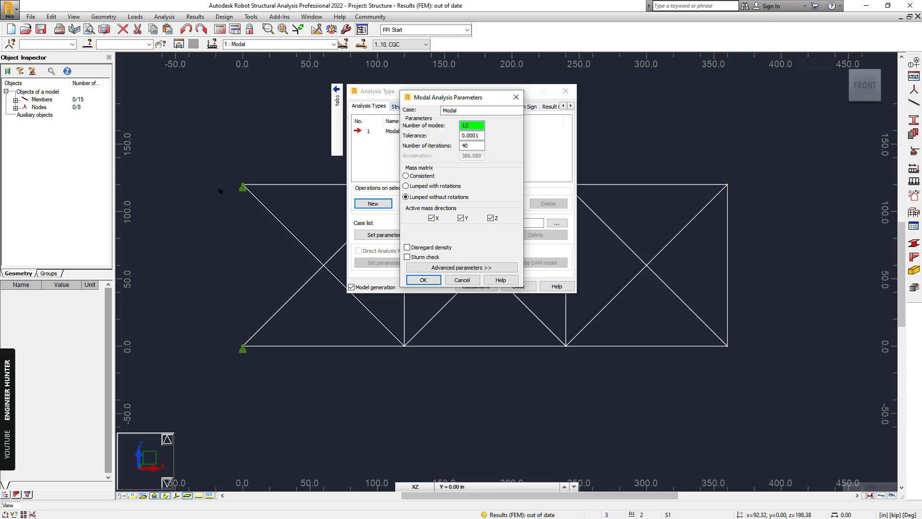
pyautogui.click(461, 217)
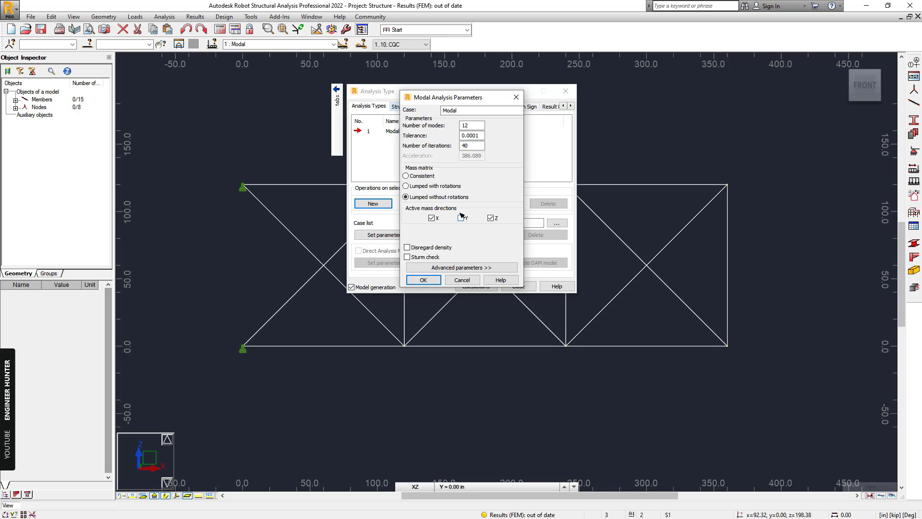
pyautogui.click(461, 217)
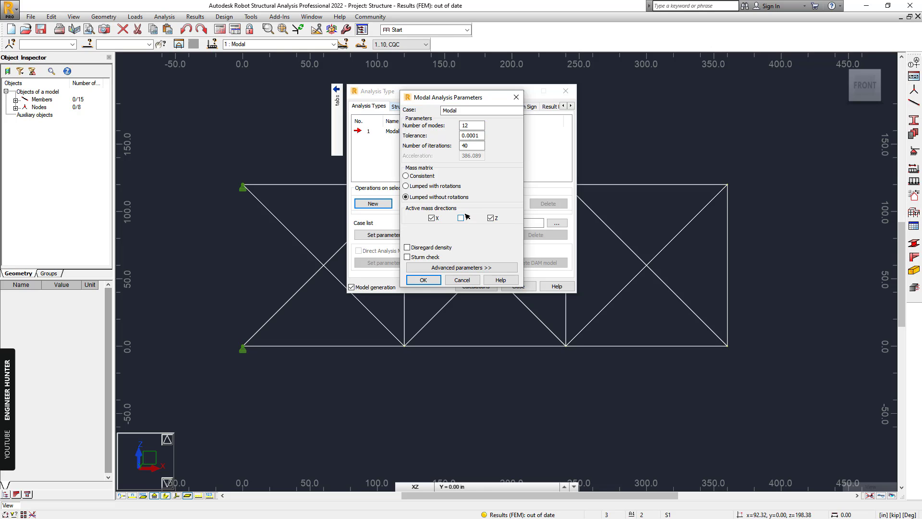
pyautogui.click(460, 268)
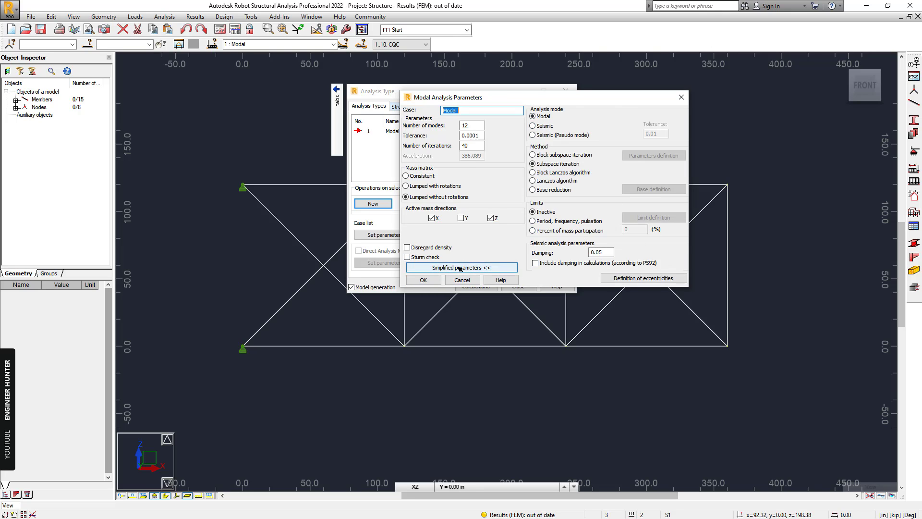
pyautogui.click(422, 279)
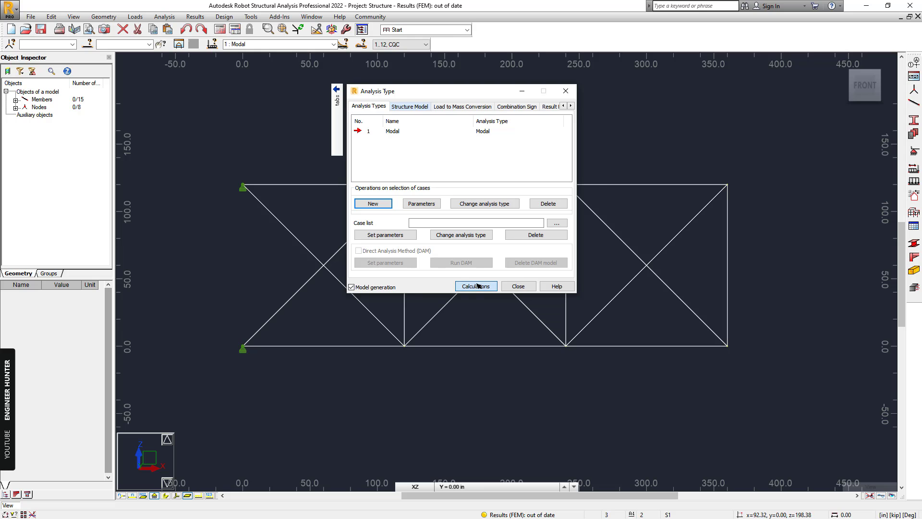
# Run the modal calculations and close the Analysis Type dialog
pyautogui.click(475, 286)
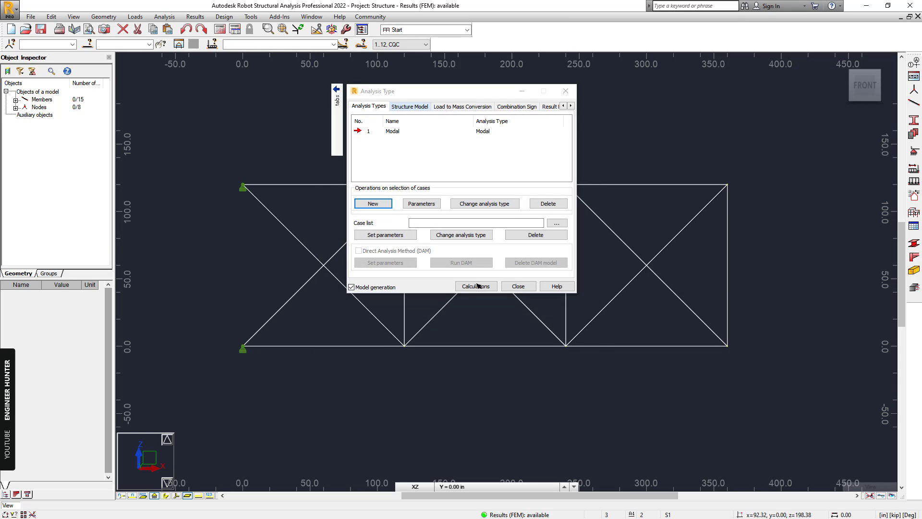
pyautogui.click(517, 286)
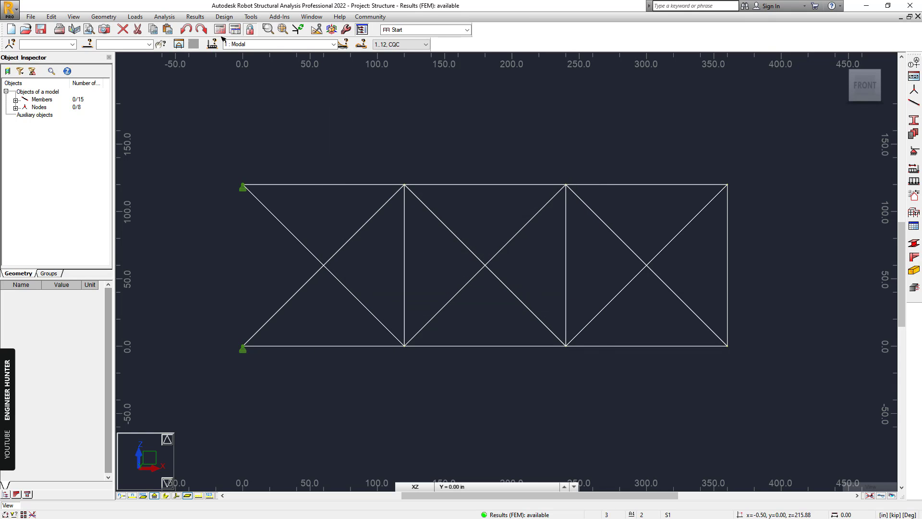
pyautogui.click(194, 15)
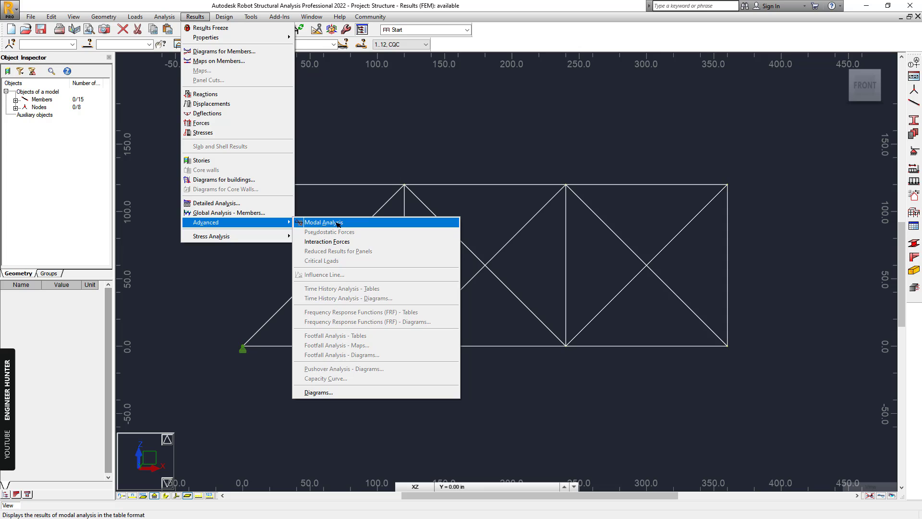
# Open Results > Advanced > Modal Analysis, showing 12 modes with mode 1 at 23.03 Hz
pyautogui.click(322, 222)
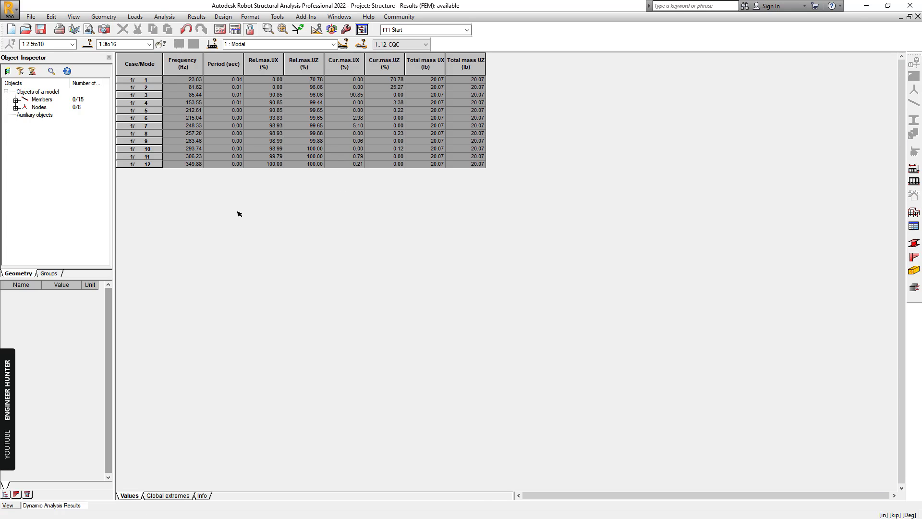
pyautogui.moveTo(238, 69)
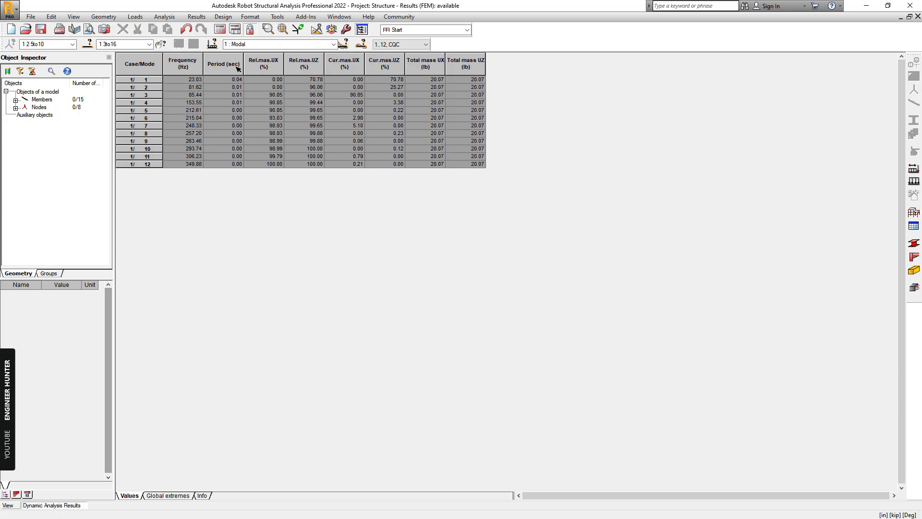
pyautogui.moveTo(224, 317)
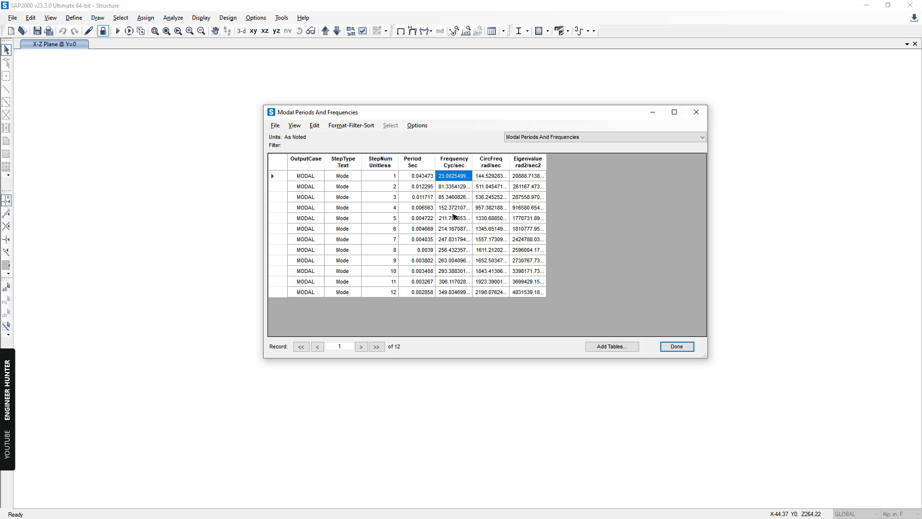
# Check SAP2000's mode 11 frequency against Robot's modal results
pyautogui.click(453, 281)
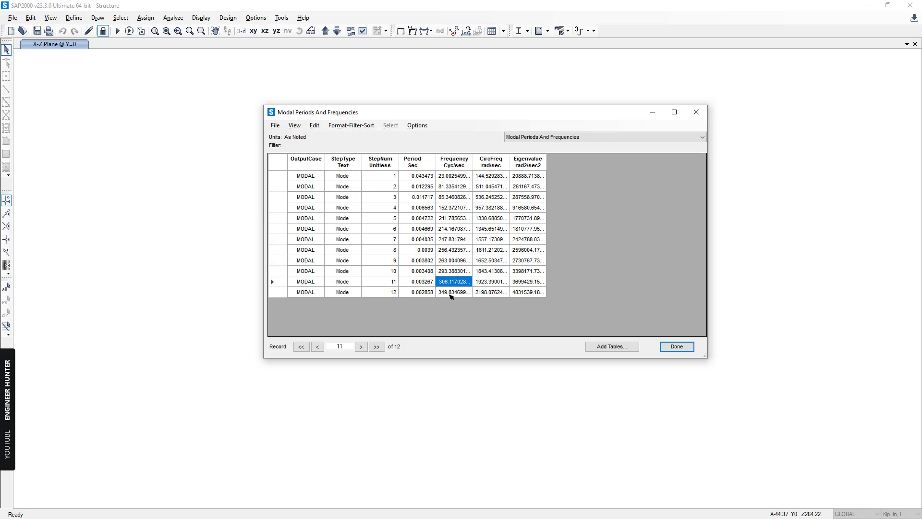
pyautogui.click(300, 346)
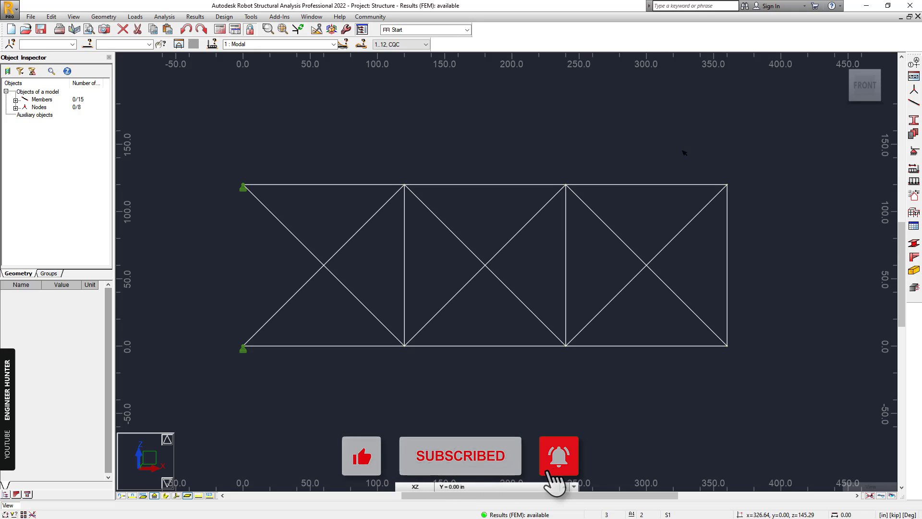
# Close the results table to return to Robot's analyzed truss view
pyautogui.click(558, 456)
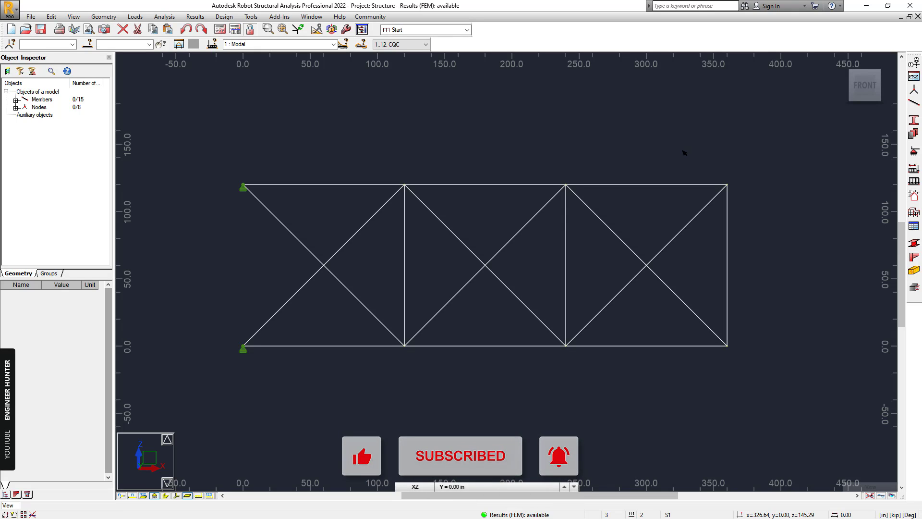